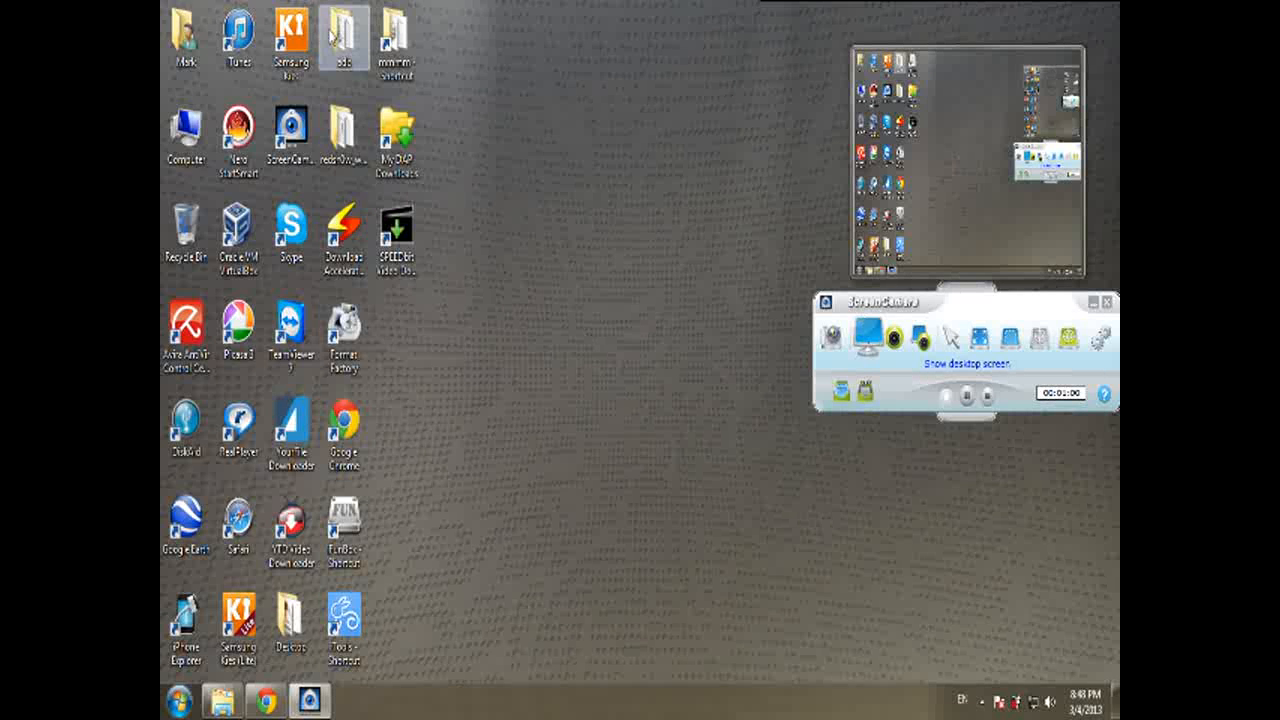
Step: Open the adb folder from the desktop in Windows Explorer
double_click(344, 35)
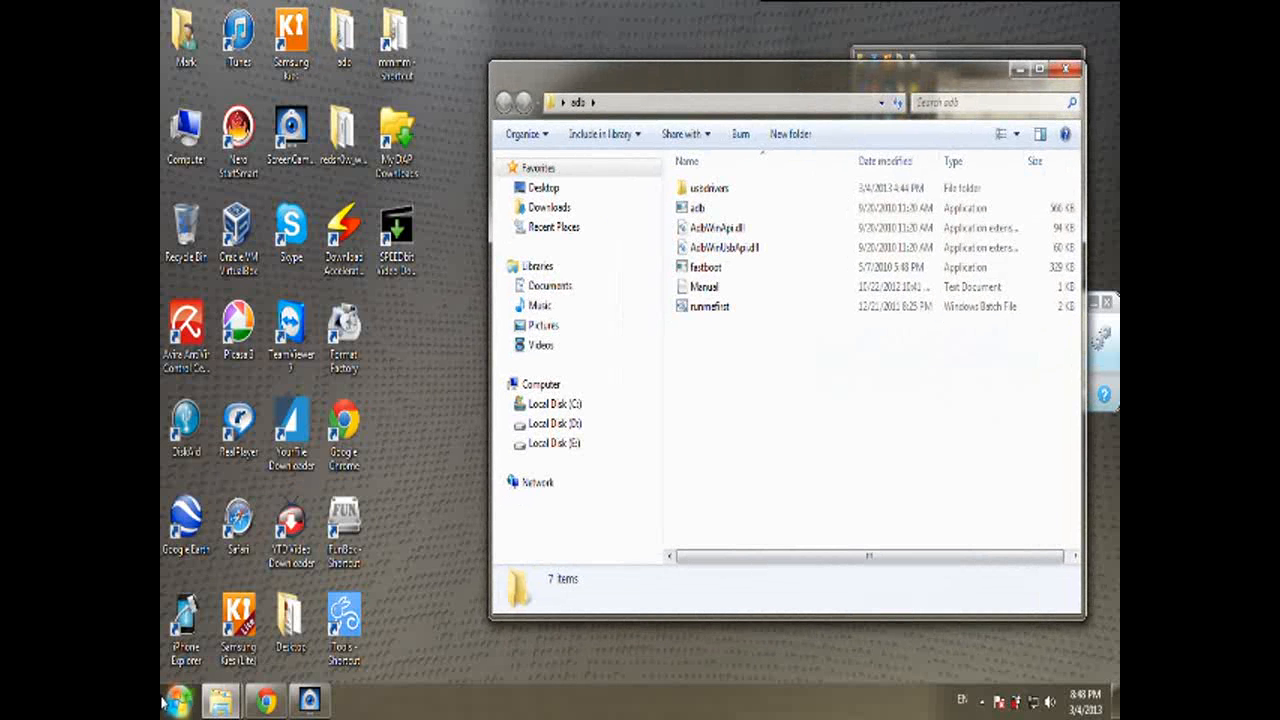
Step: Launch cmd.exe from the Start menu search and bring its window forward
click(176, 702)
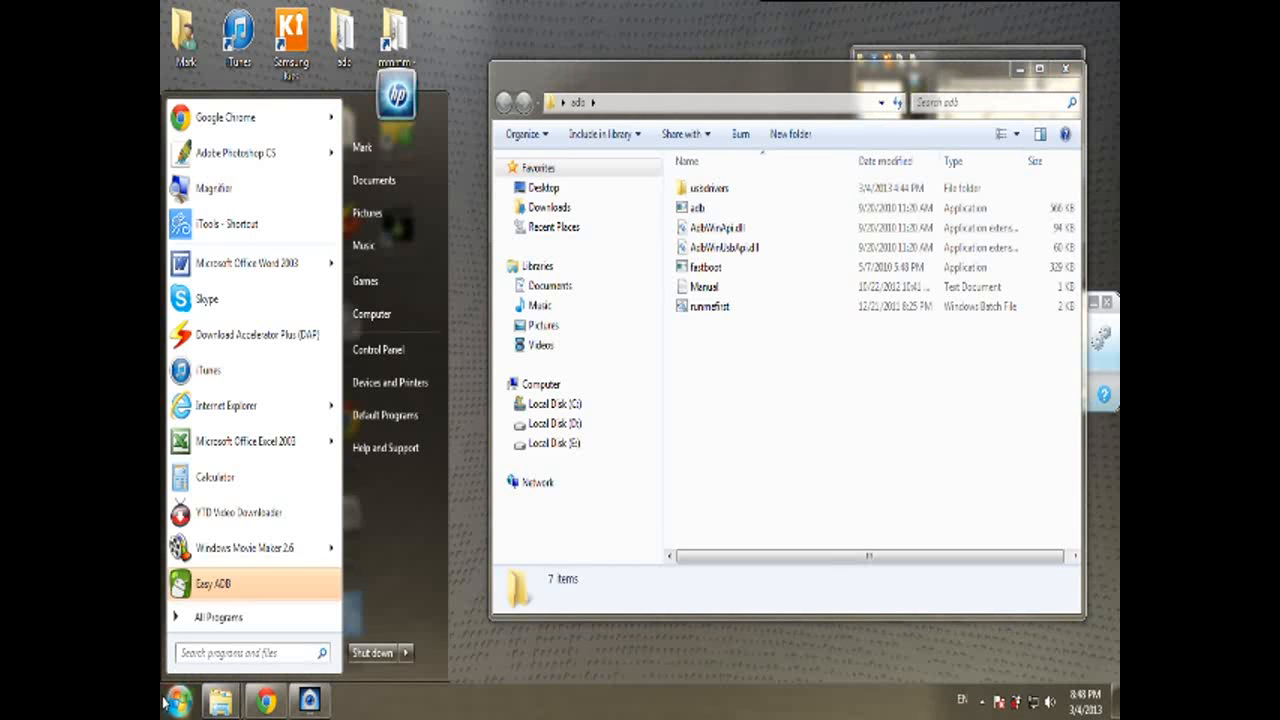
text(cmd)
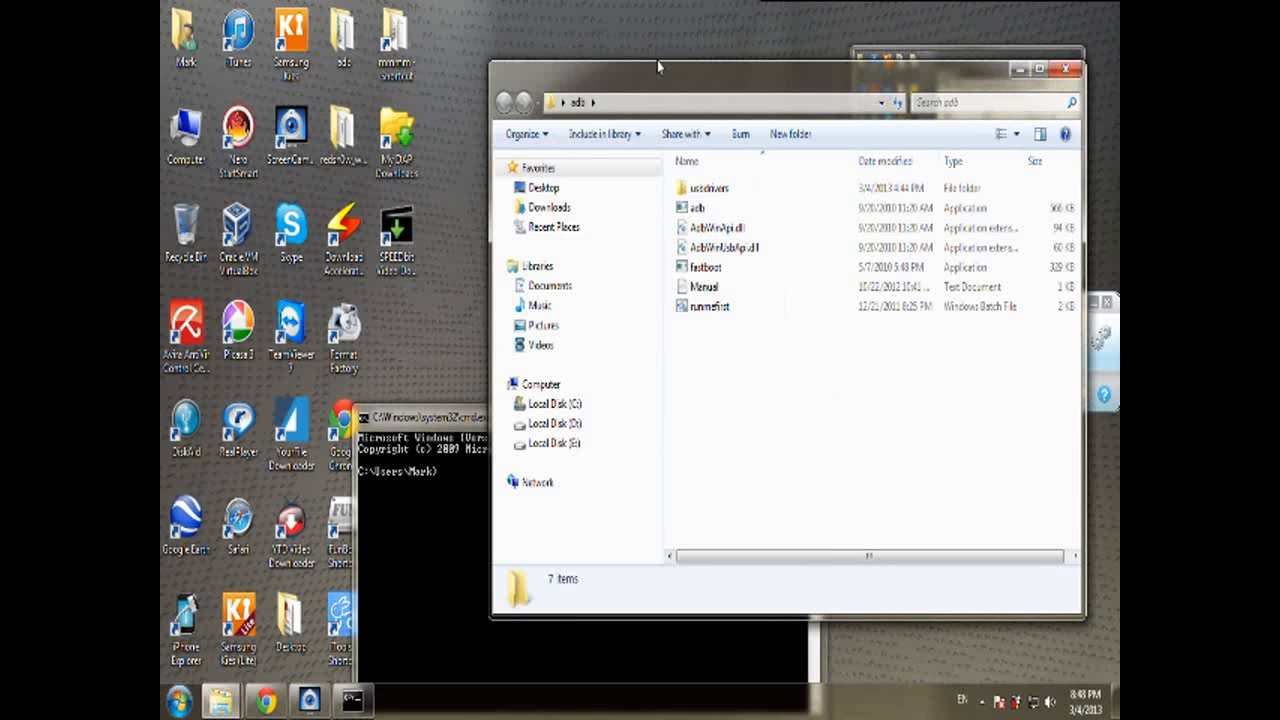
click(700, 102)
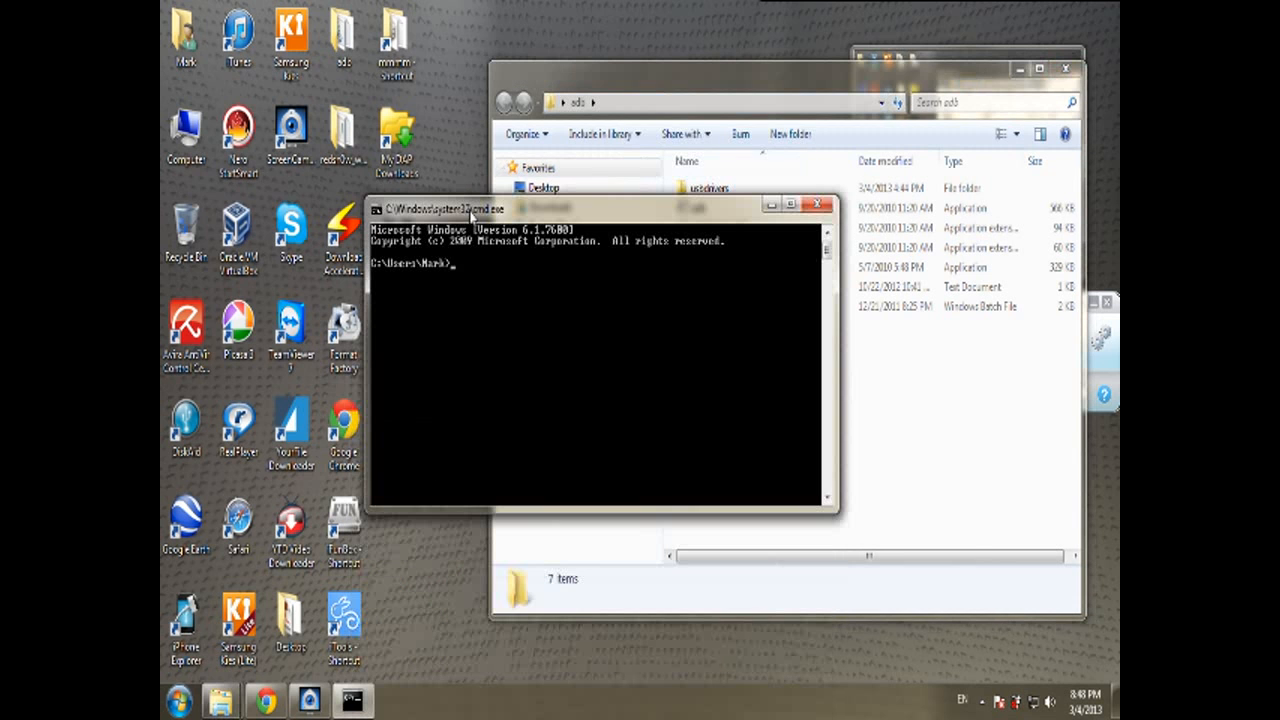
Step: Change directory with cd and the pasted adb folder path
text(cd)
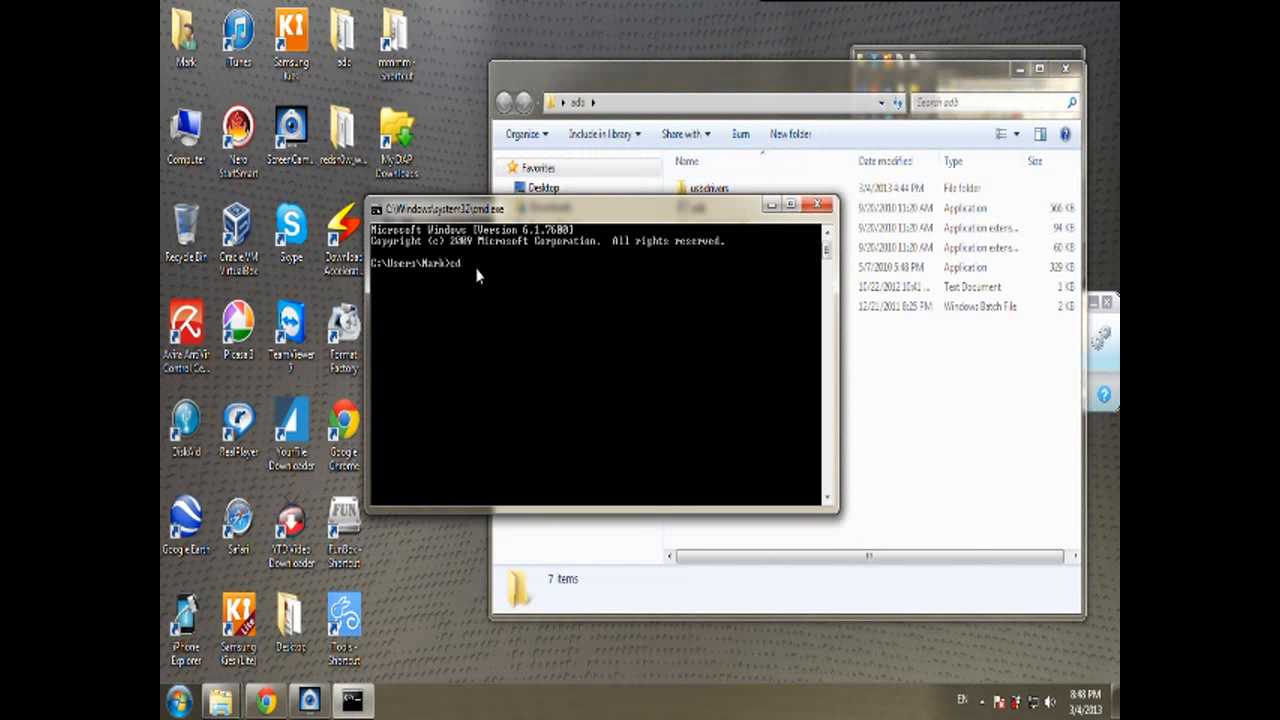
right_click(478, 275)
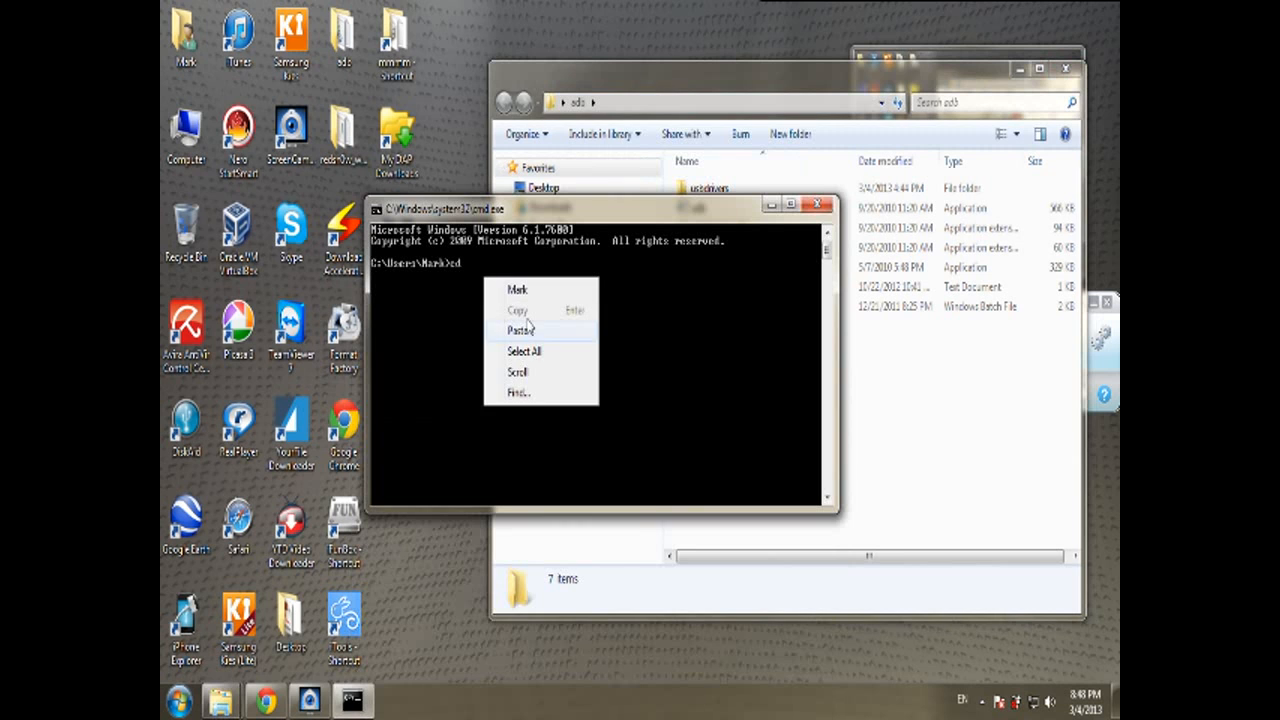
click(521, 330)
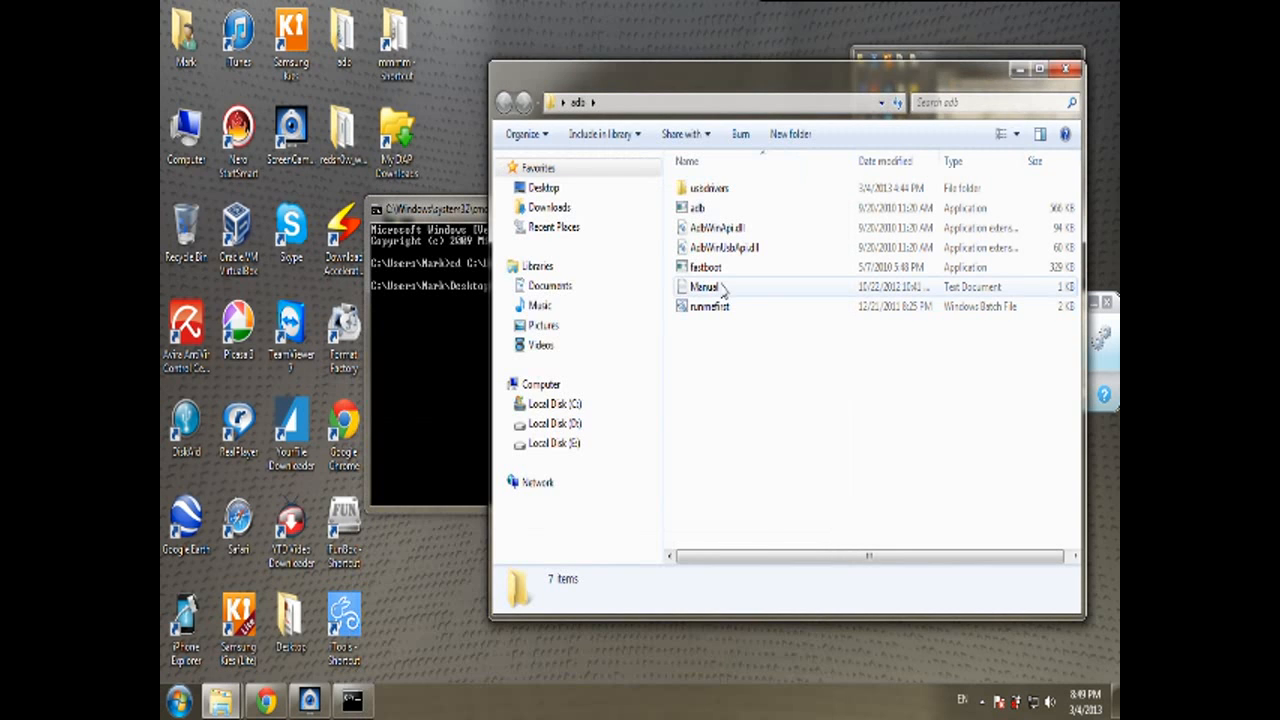
mouse_move(705, 287)
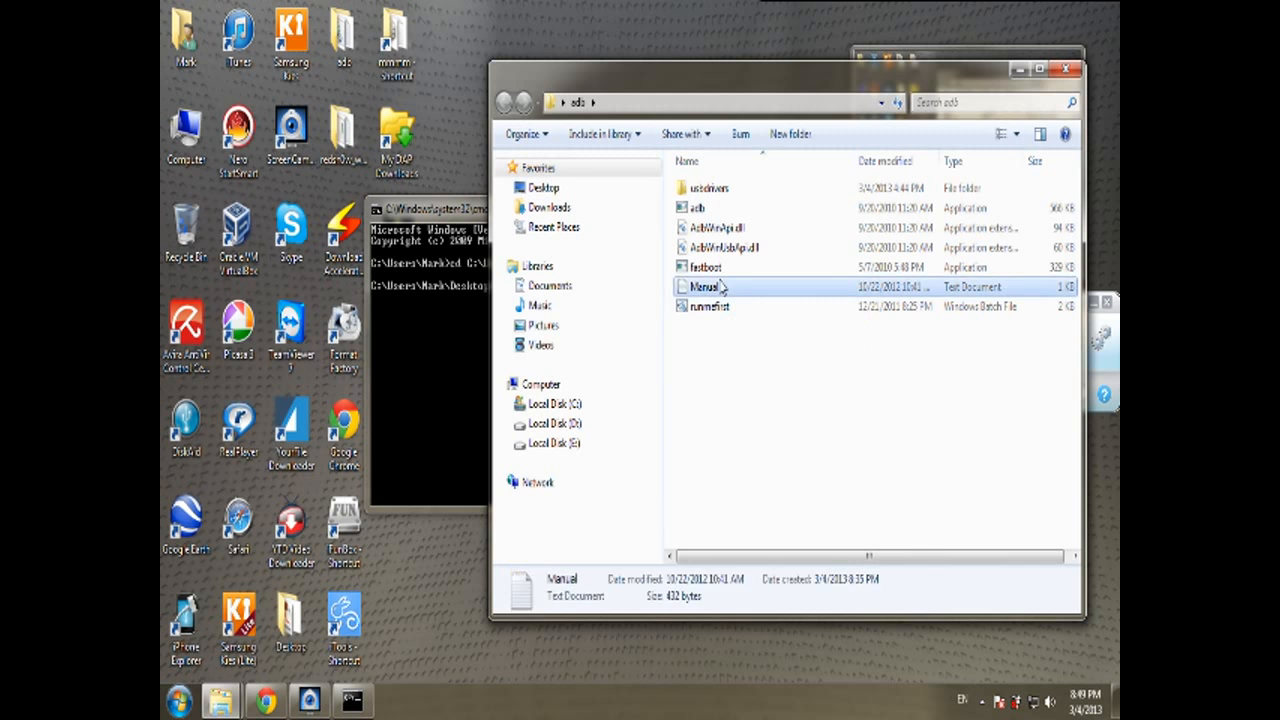
Step: Open Manual.txt in Notepad and copy 'adb reboot recovery' from line 3
double_click(707, 286)
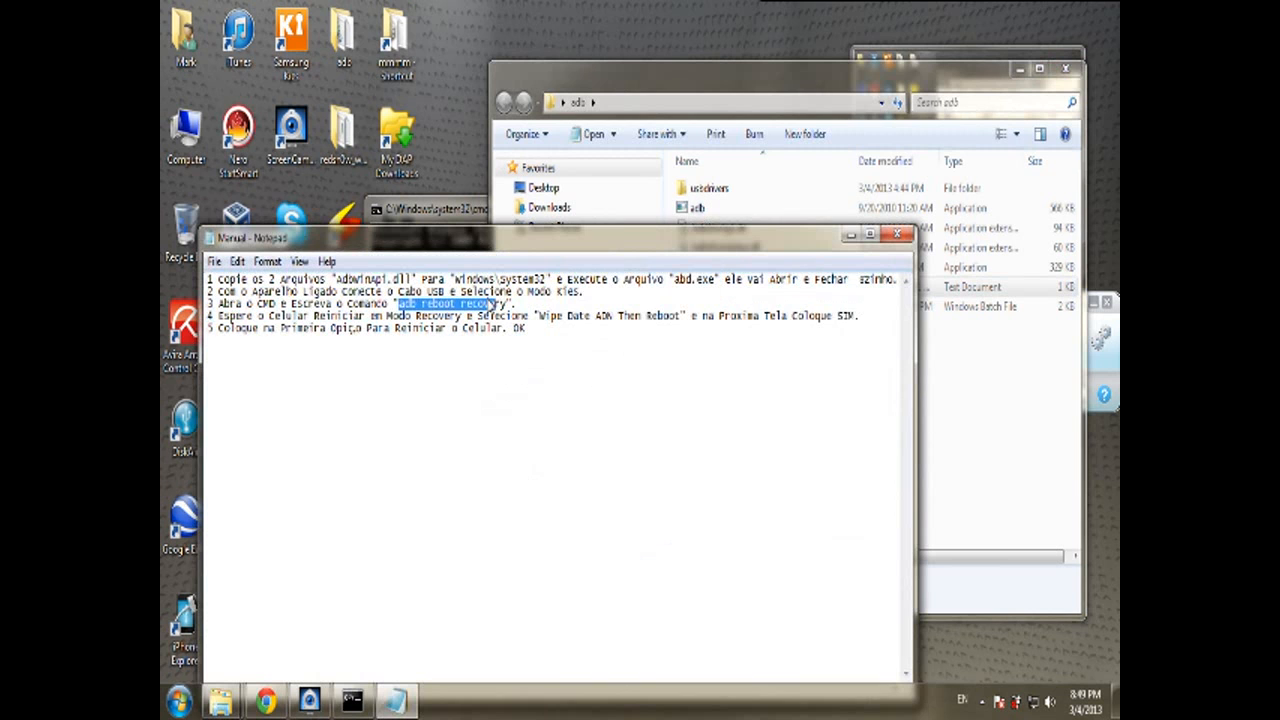
right_click(497, 303)
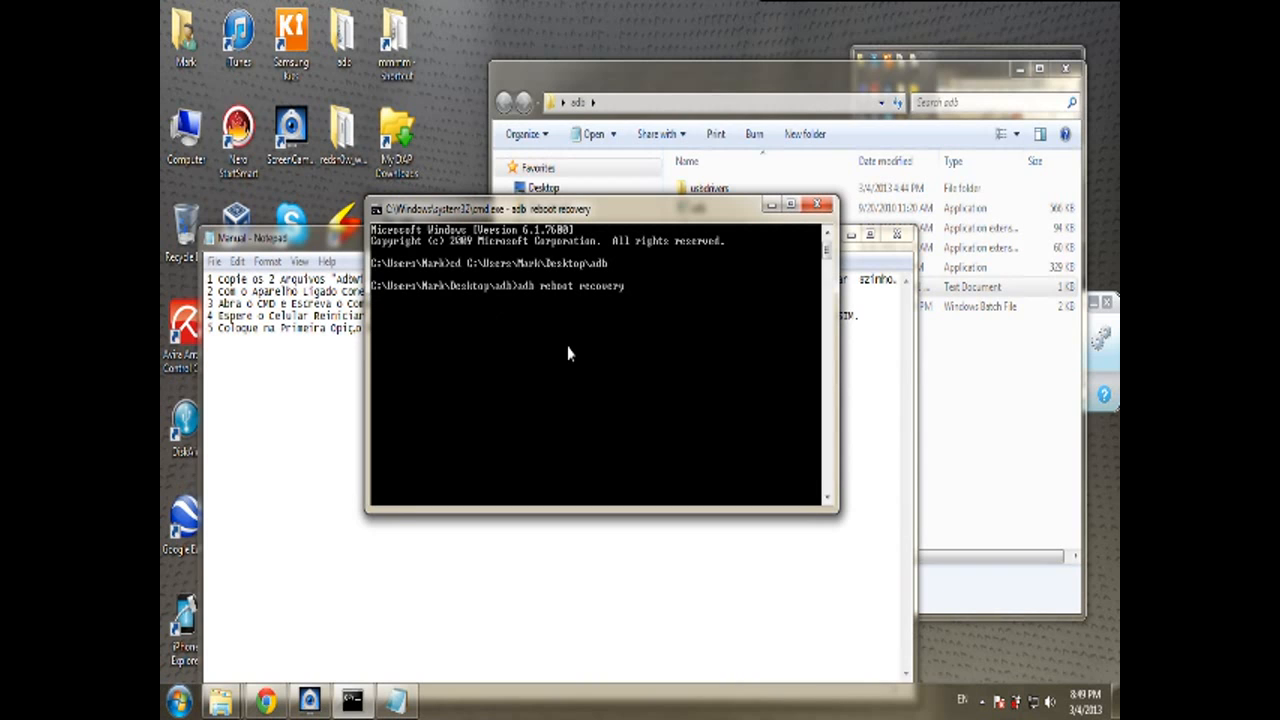
mouse_move(849, 527)
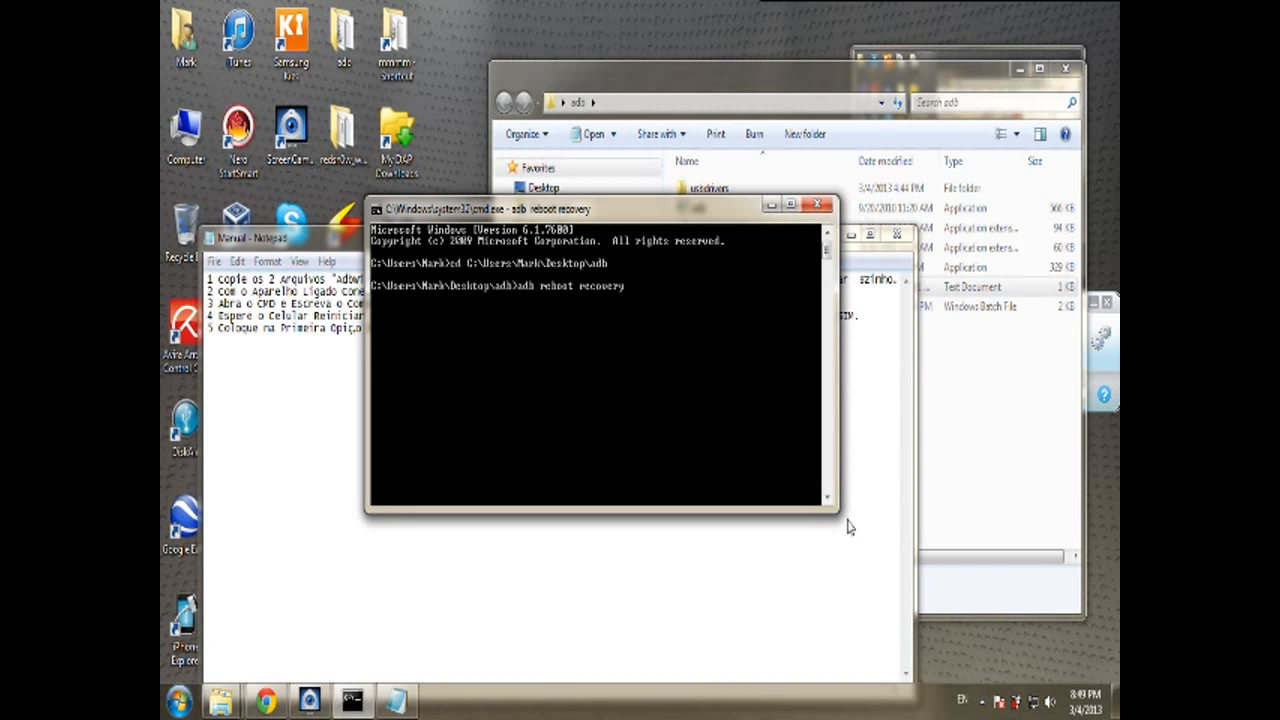